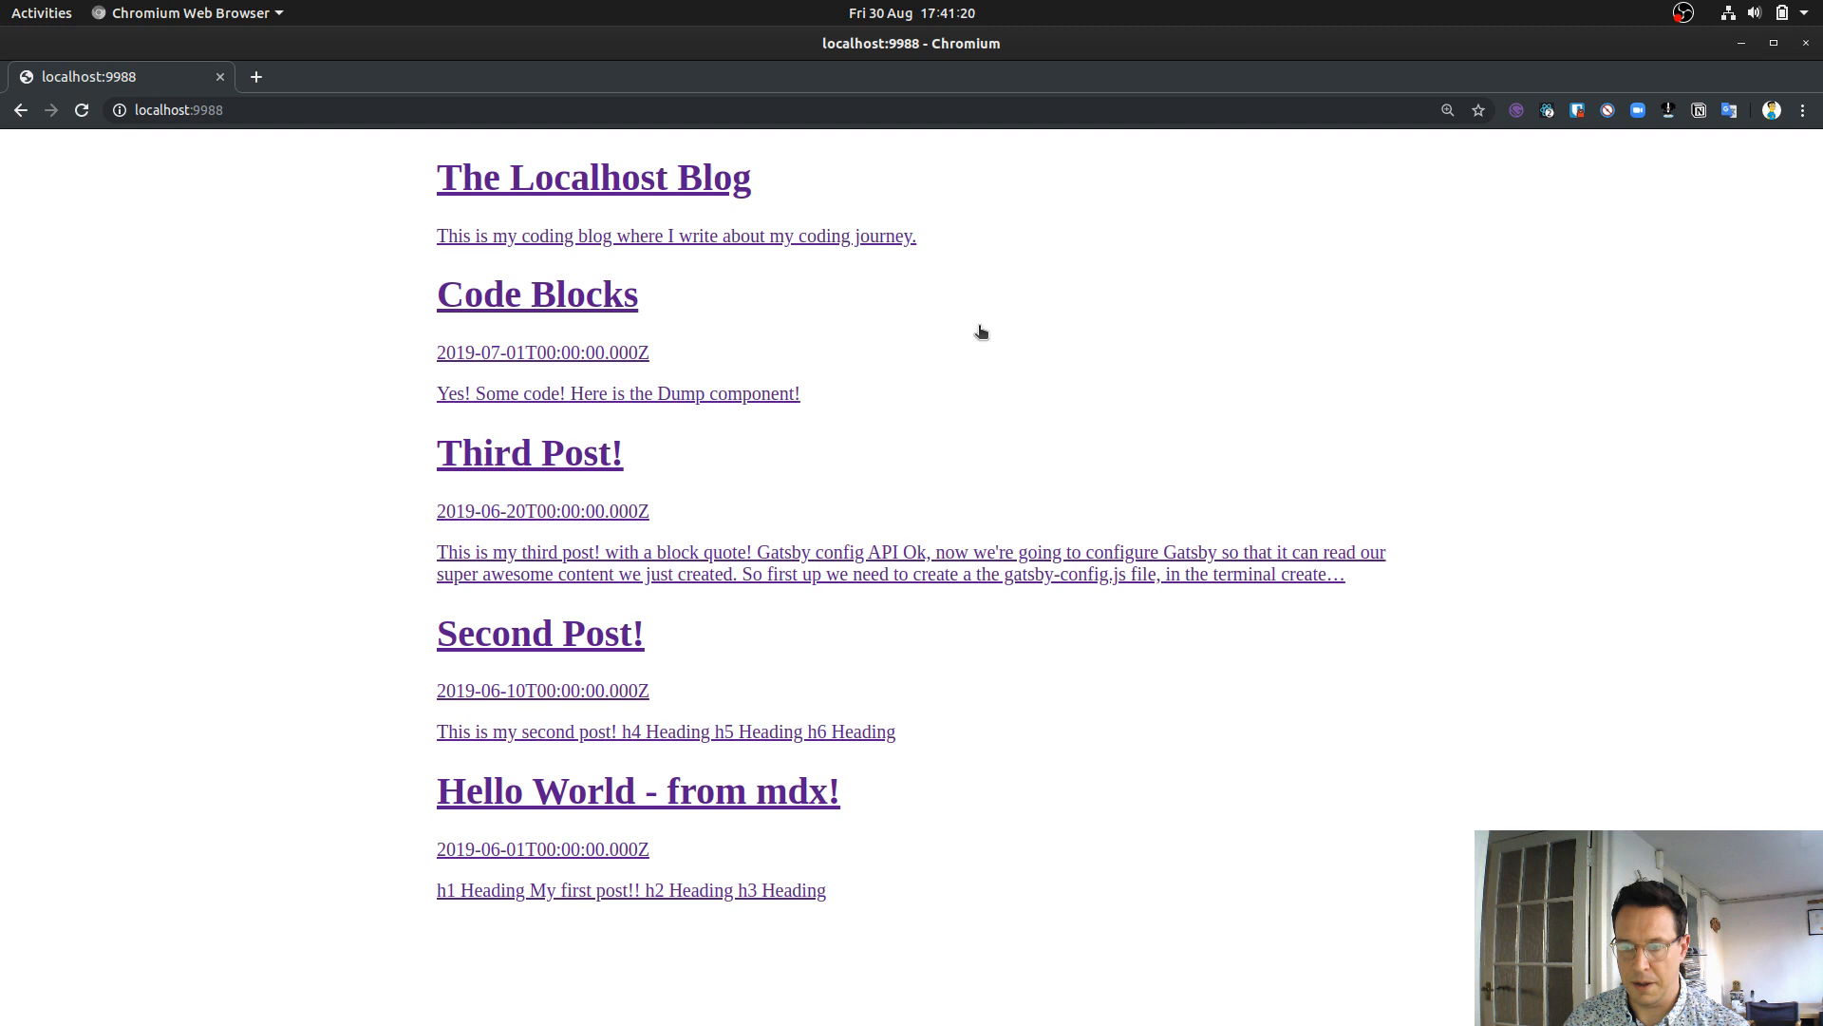
mouse_move(418, 1022)
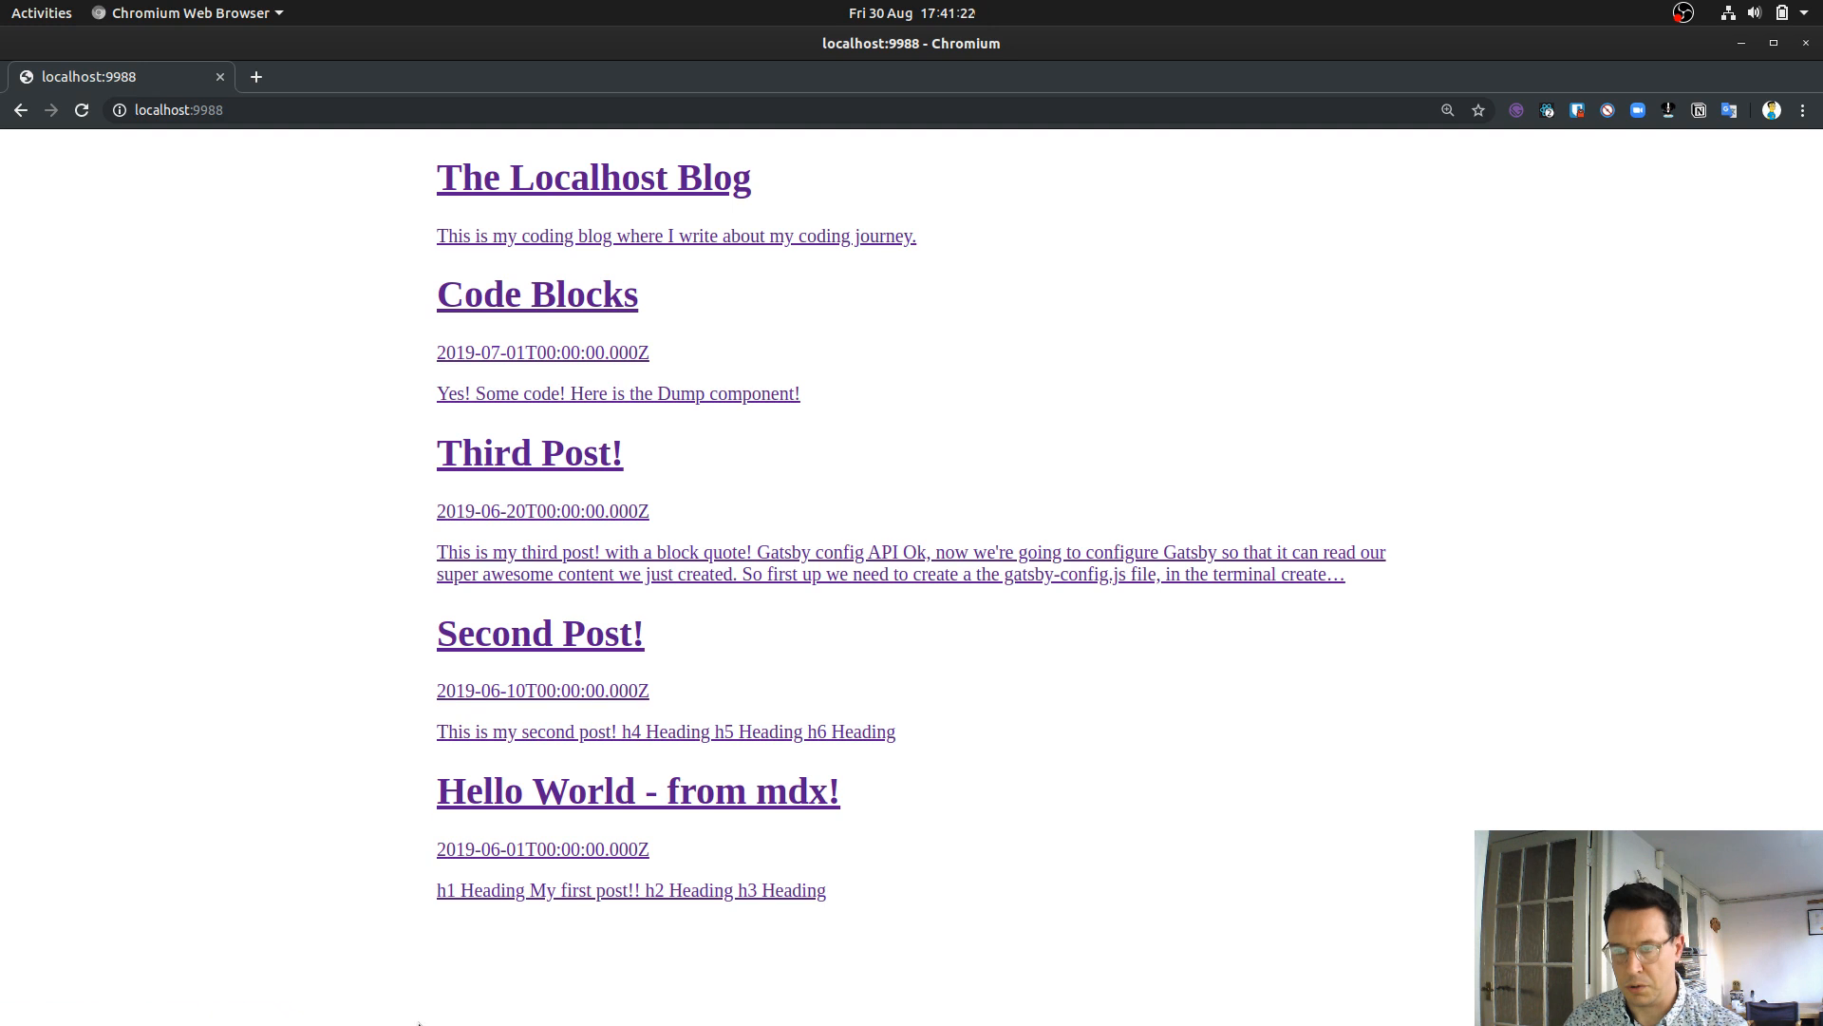
mouse_move(528, 876)
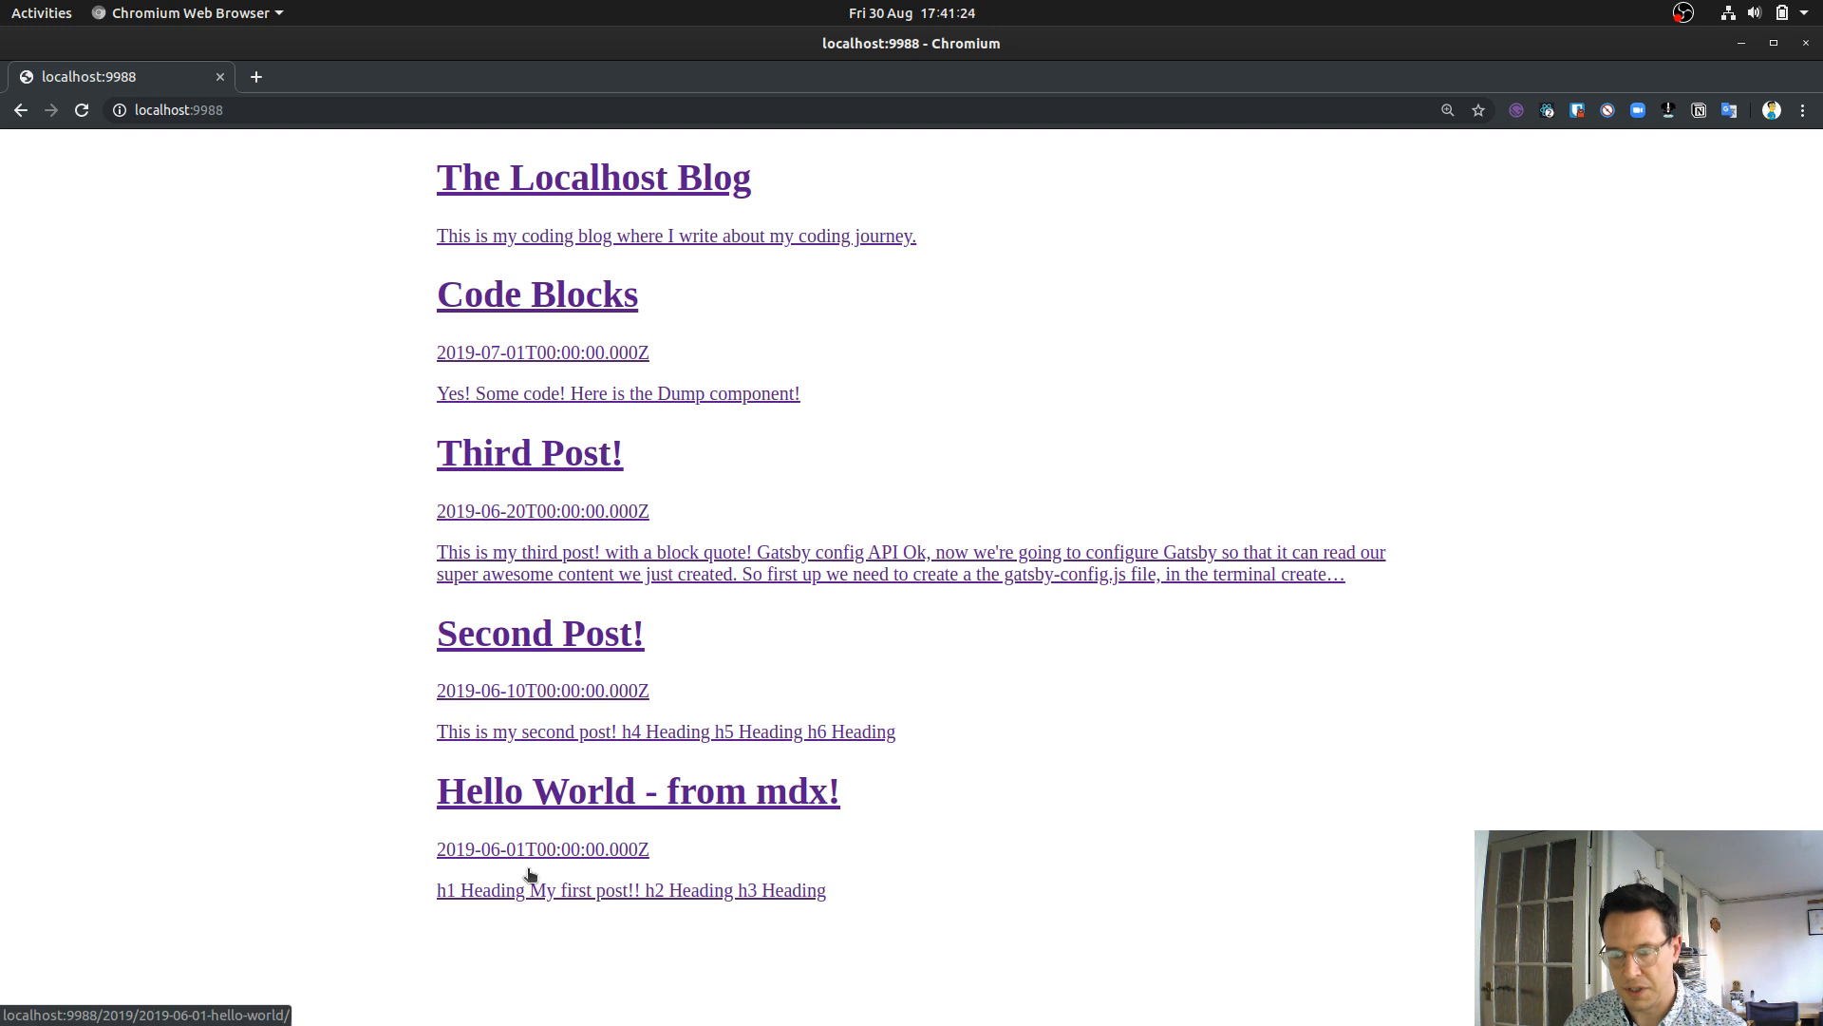
- Read the Hello World post, then follow next-post links to Second Post, Third Post and Code Blocks
left_click(638, 790)
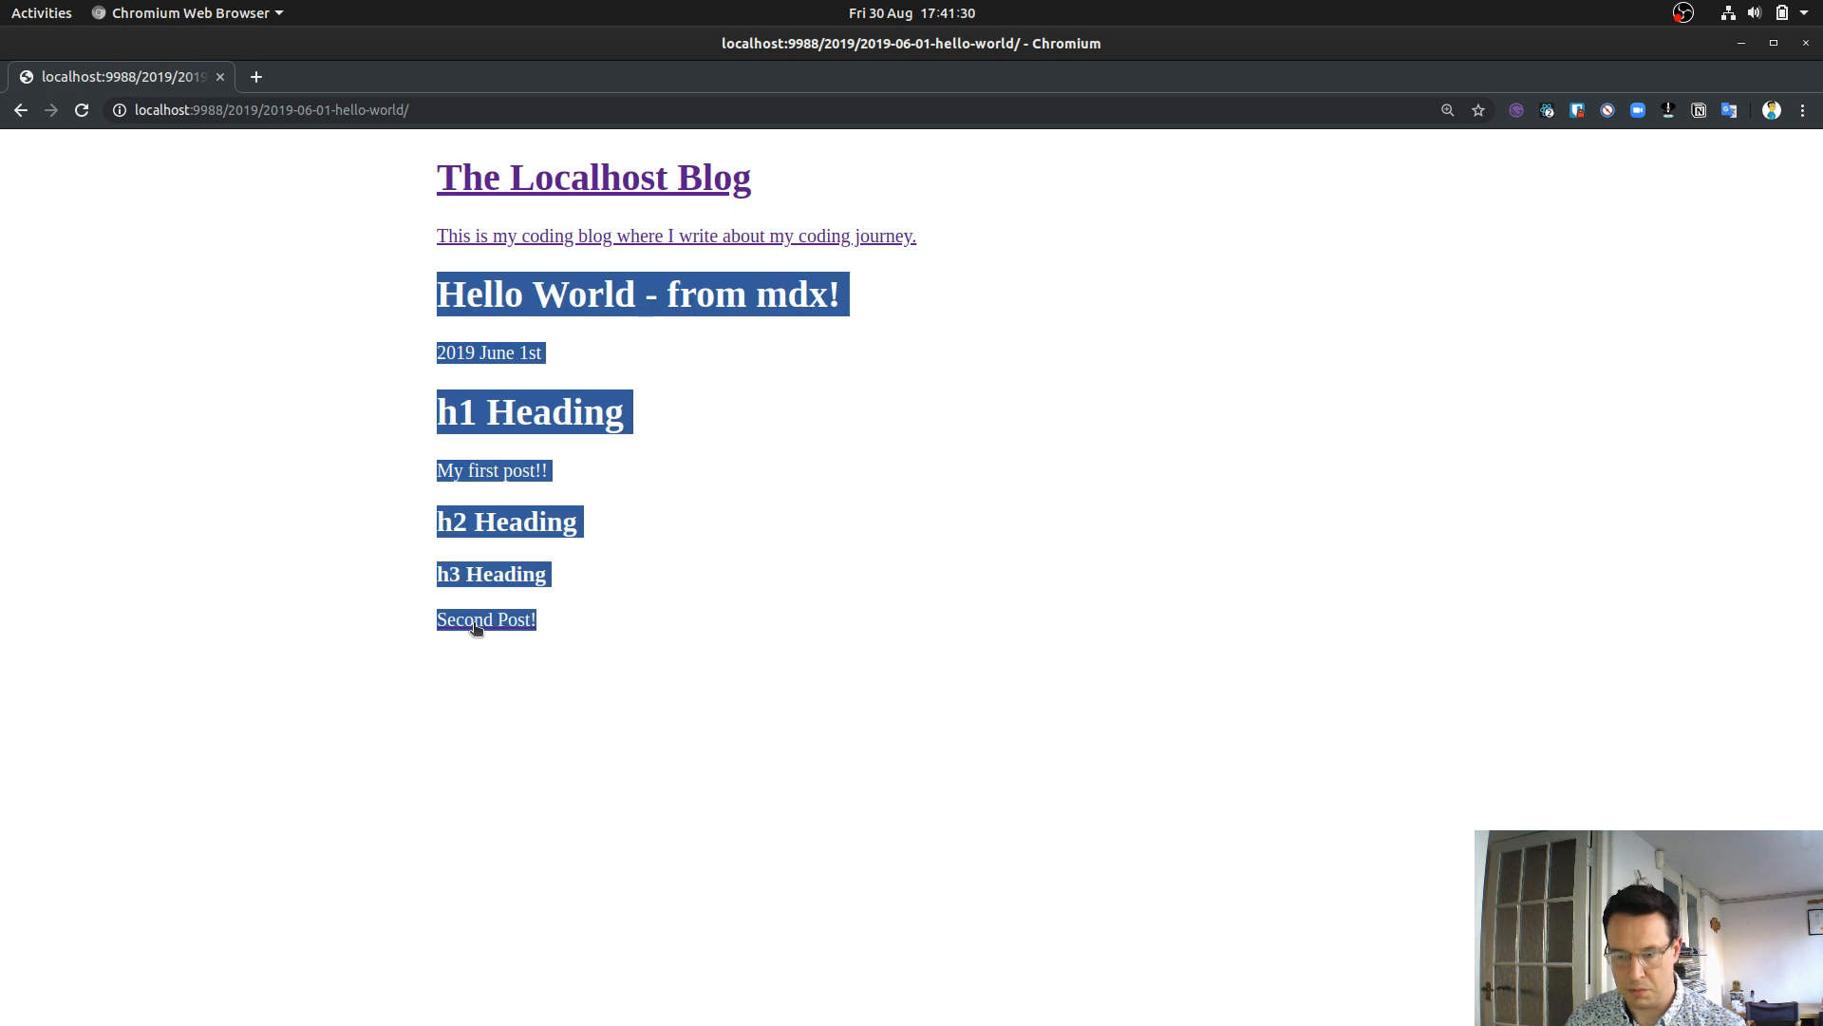
left_click(486, 619)
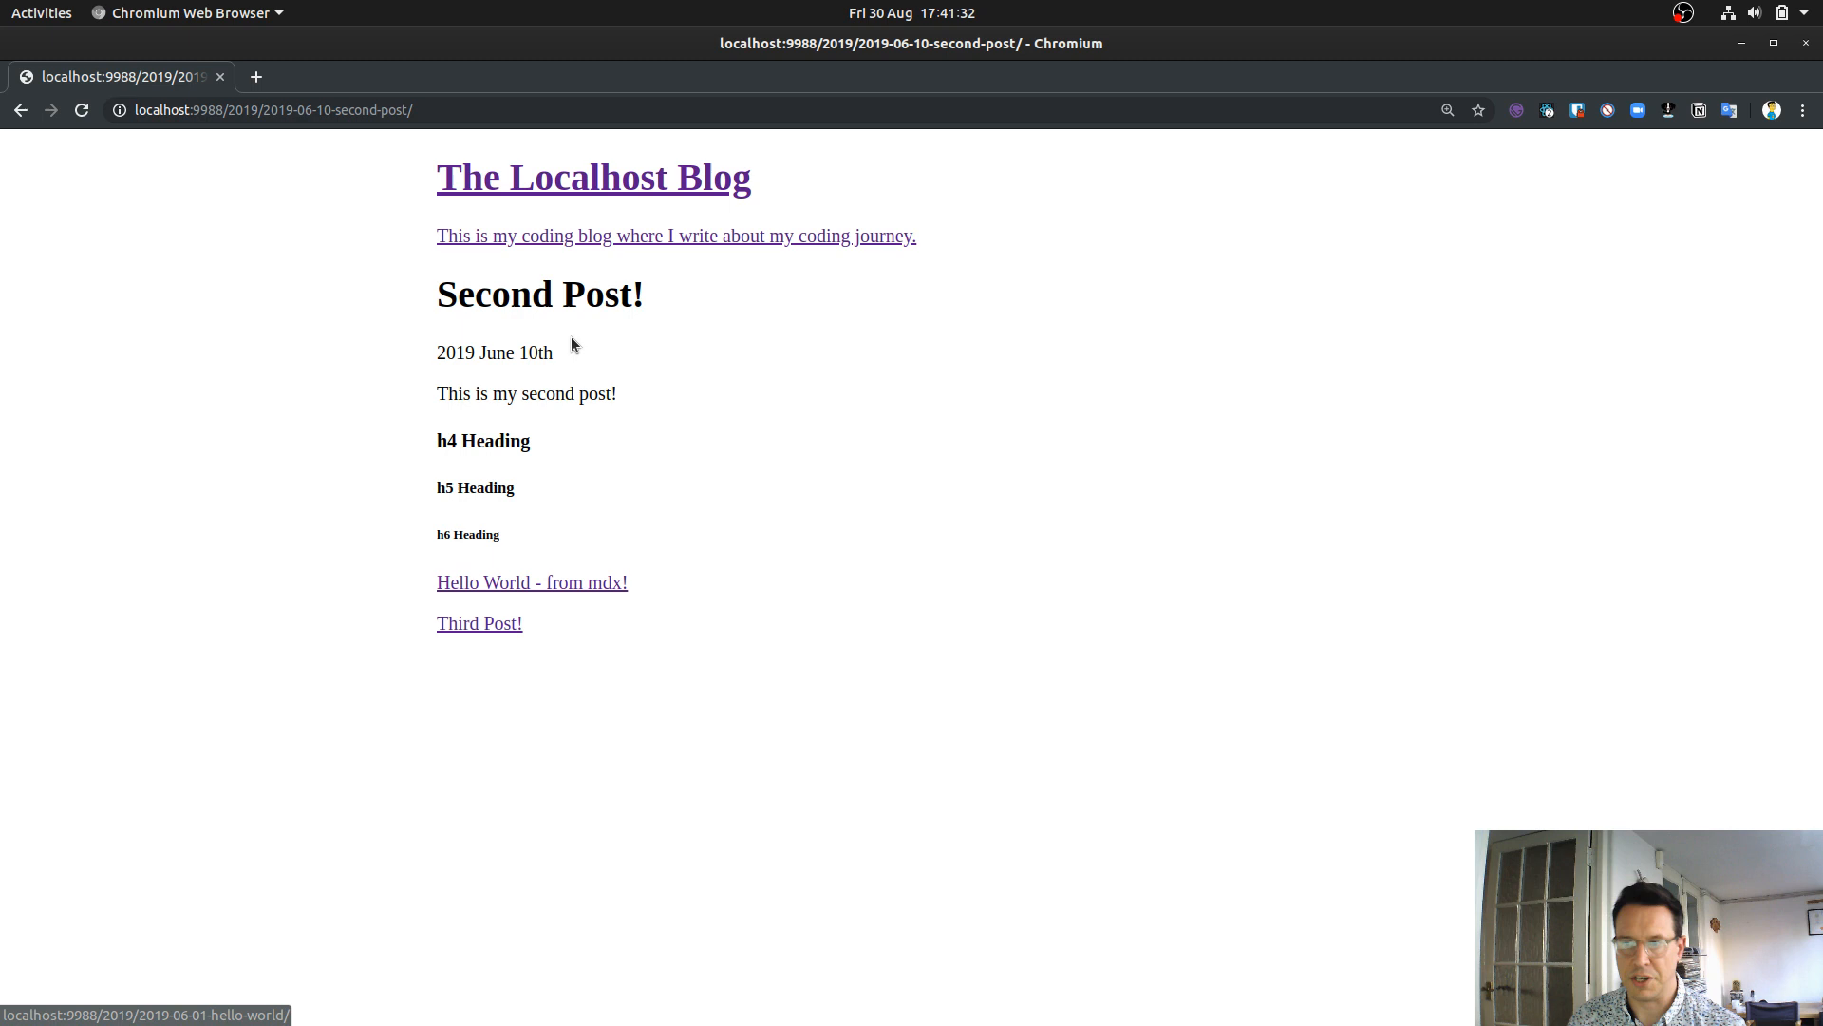
mouse_move(497, 646)
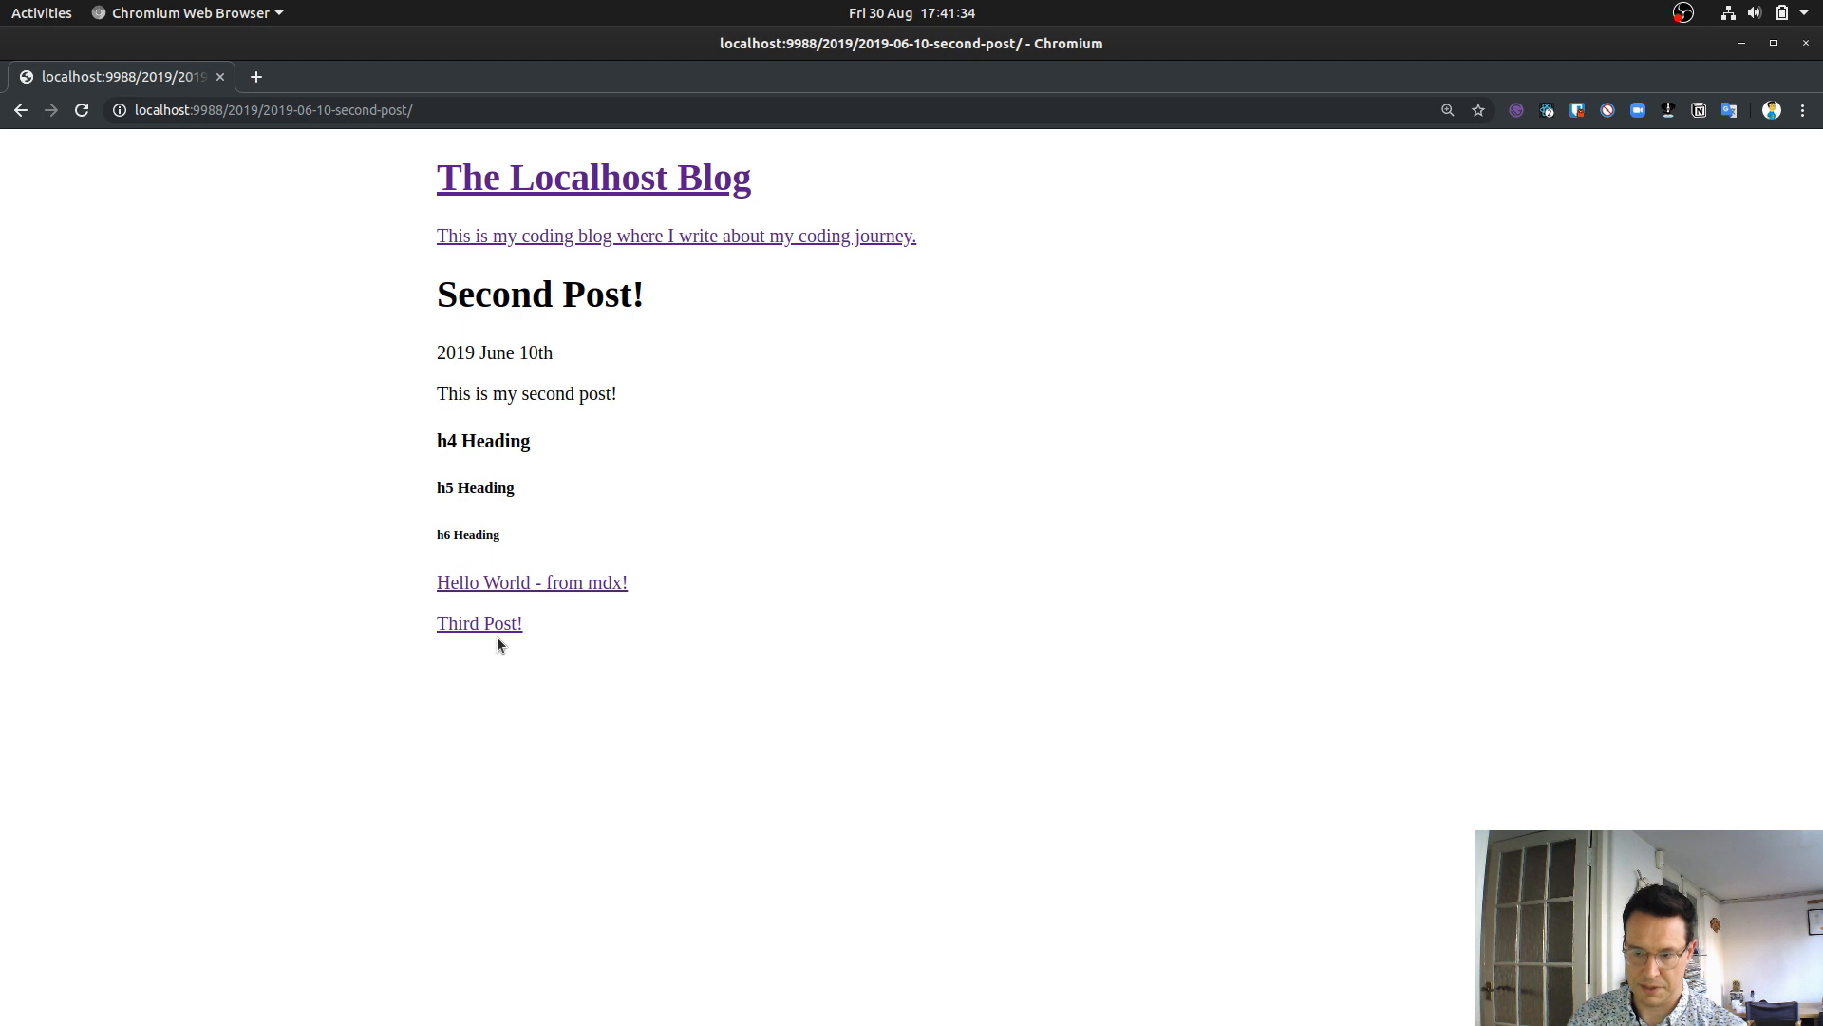
left_click(479, 623)
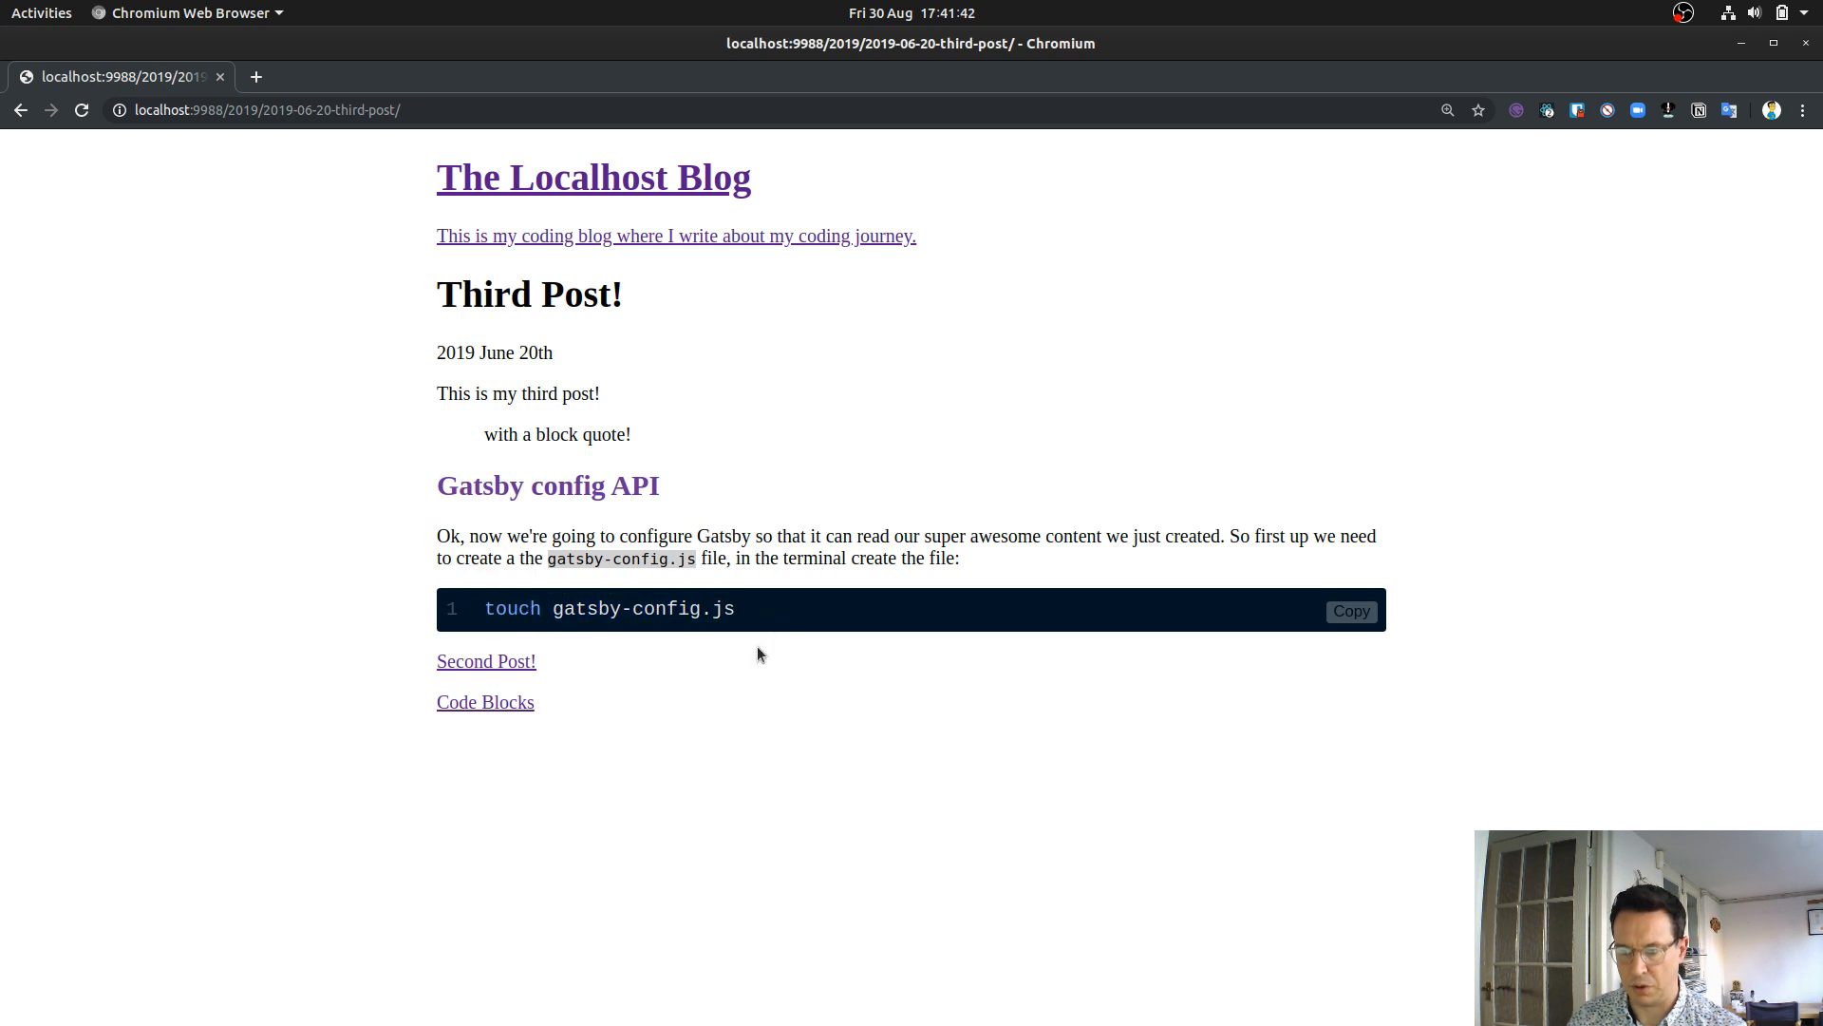
left_click(484, 701)
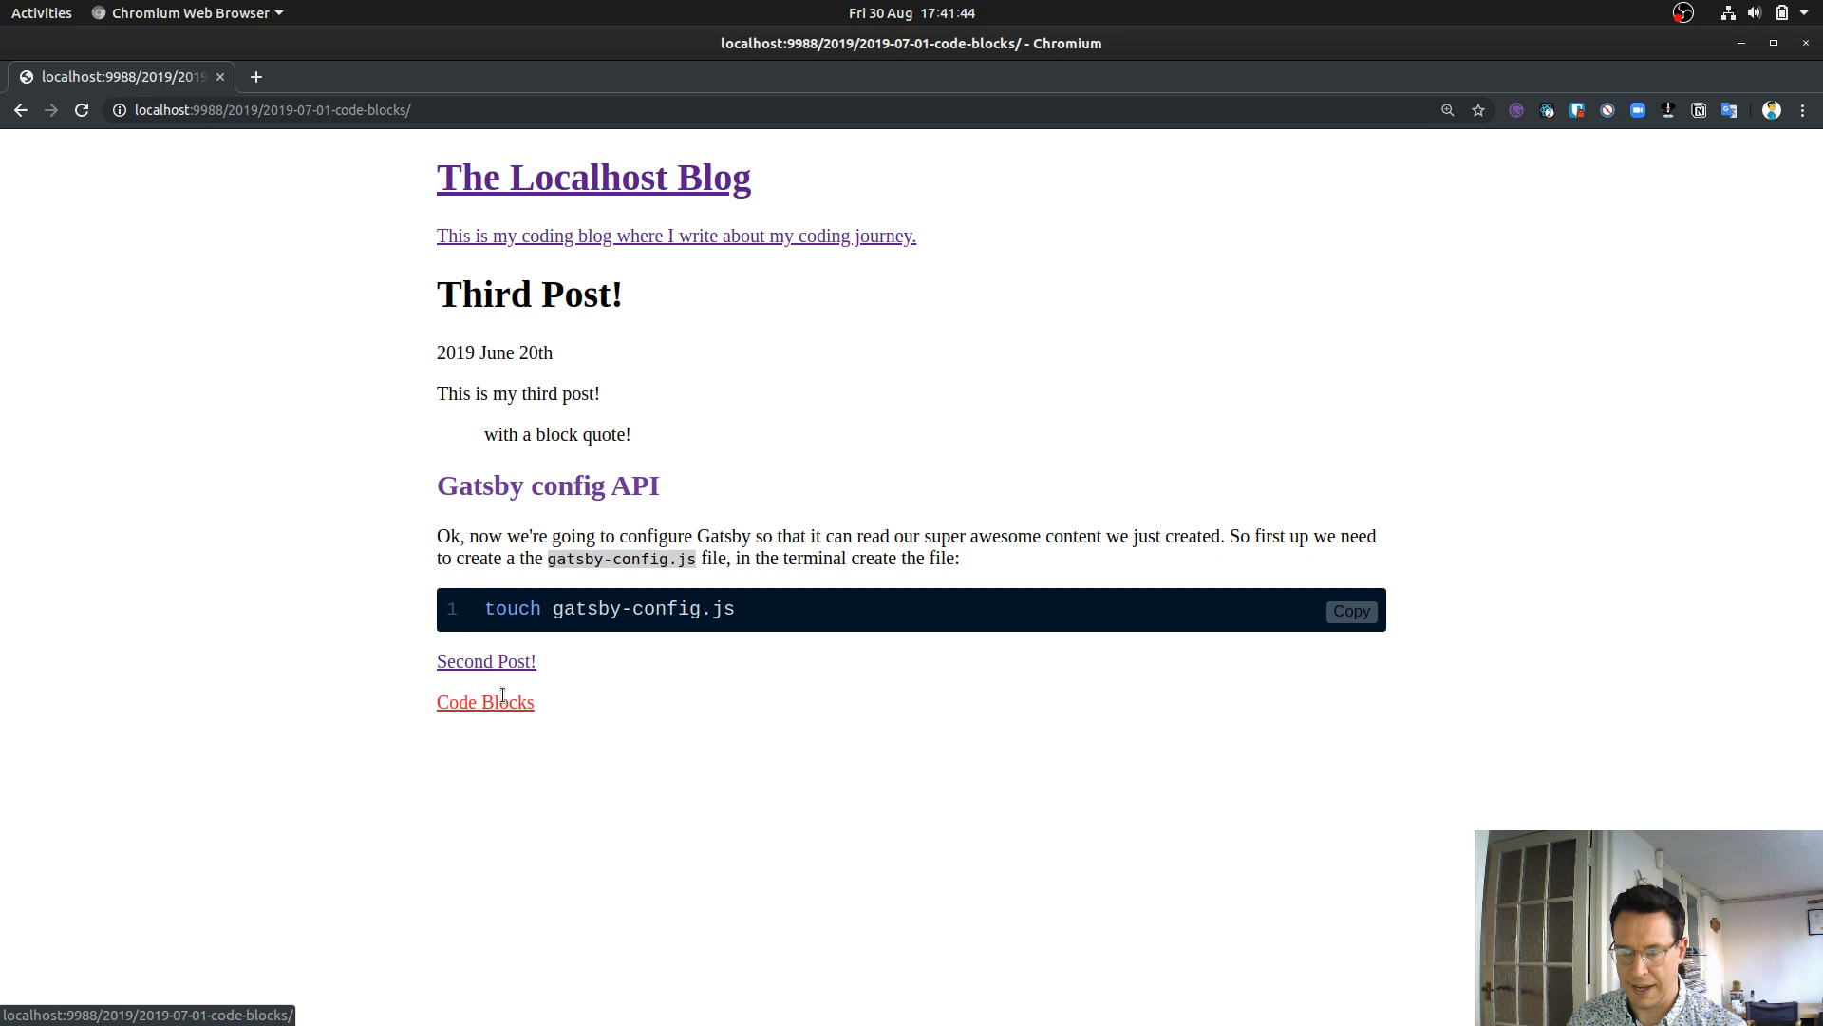
- View the Code Blocks post and scroll through the Dump component's highlighted React code
left_click(484, 701)
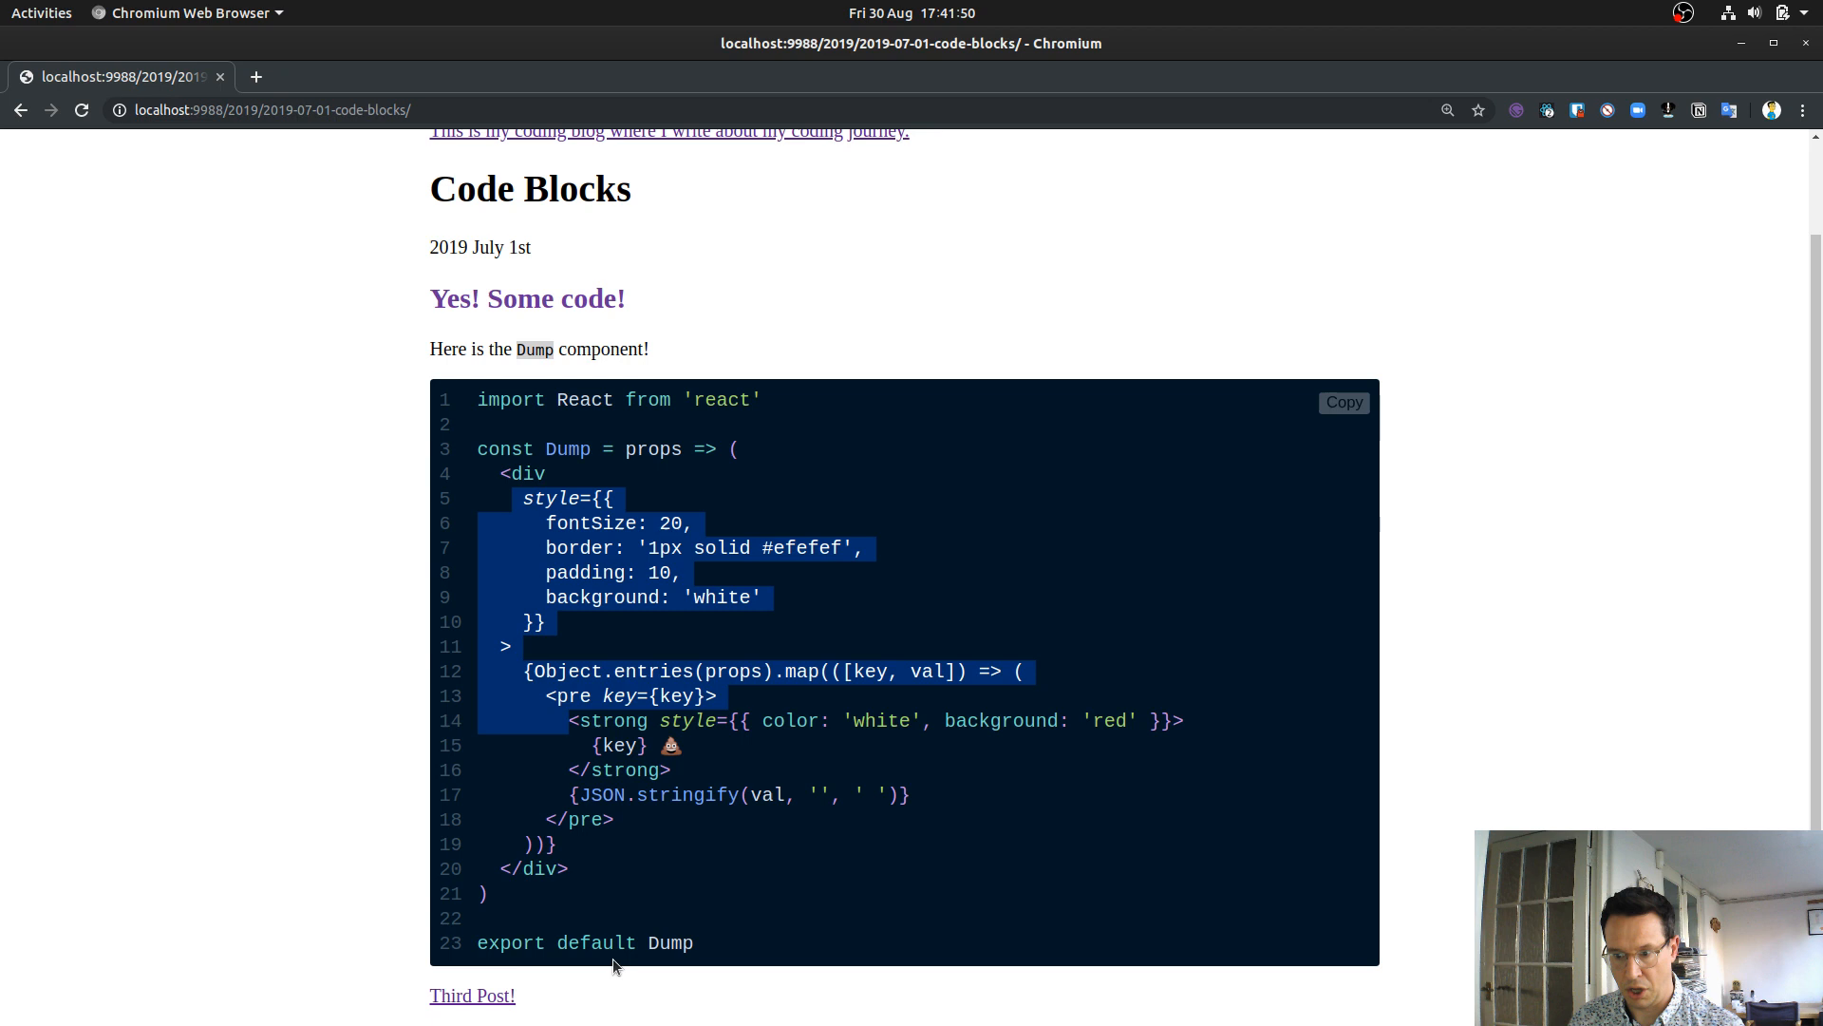
scroll("up", 3)
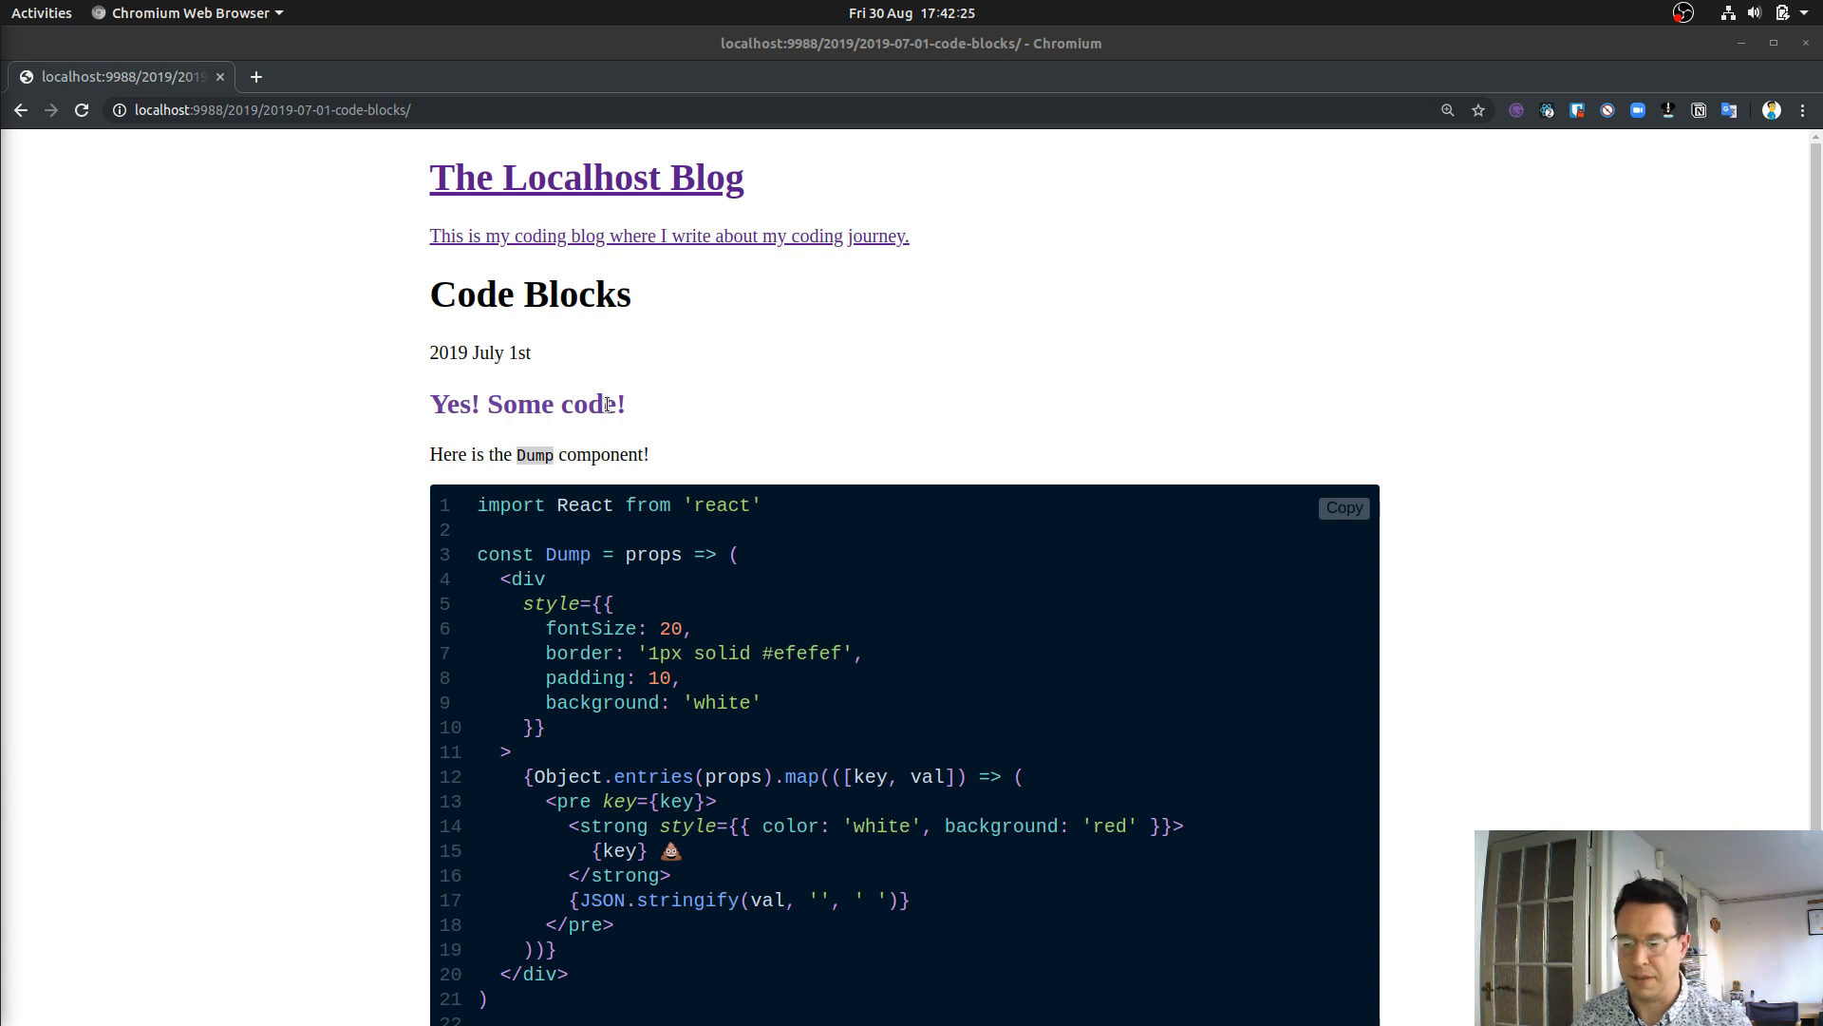
mouse_move(665, 456)
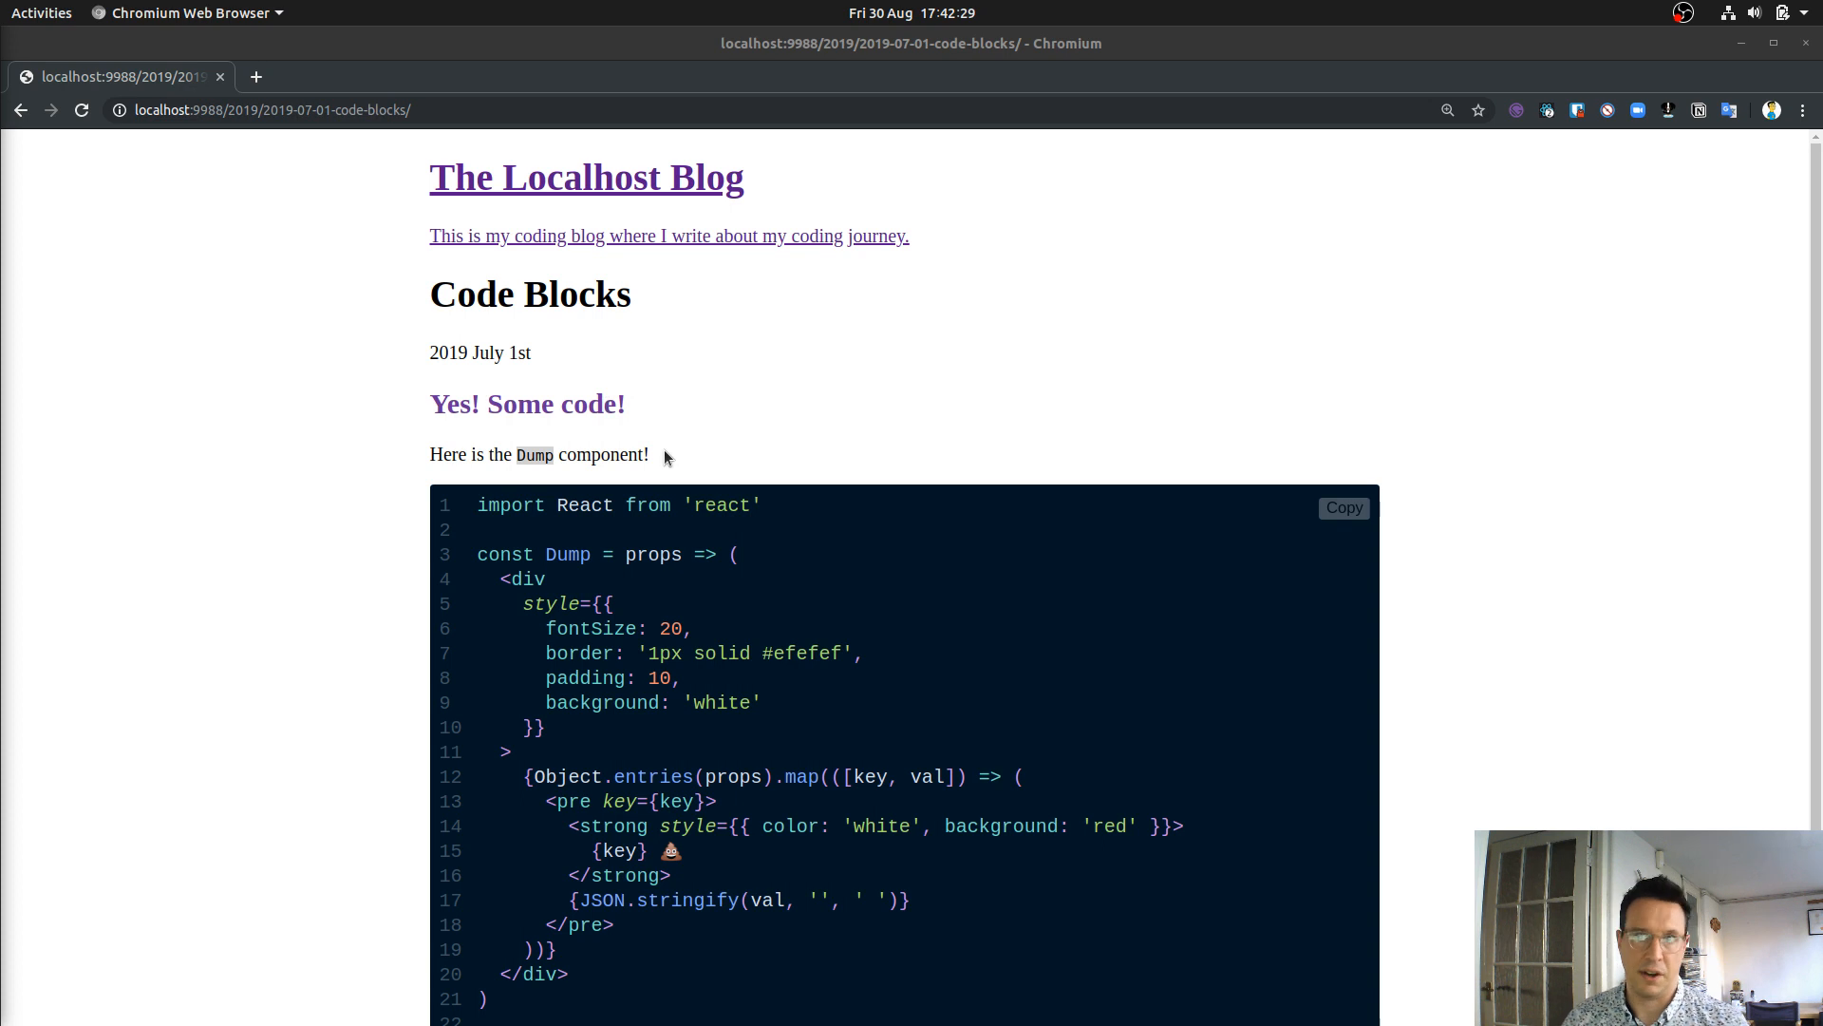
mouse_move(666, 458)
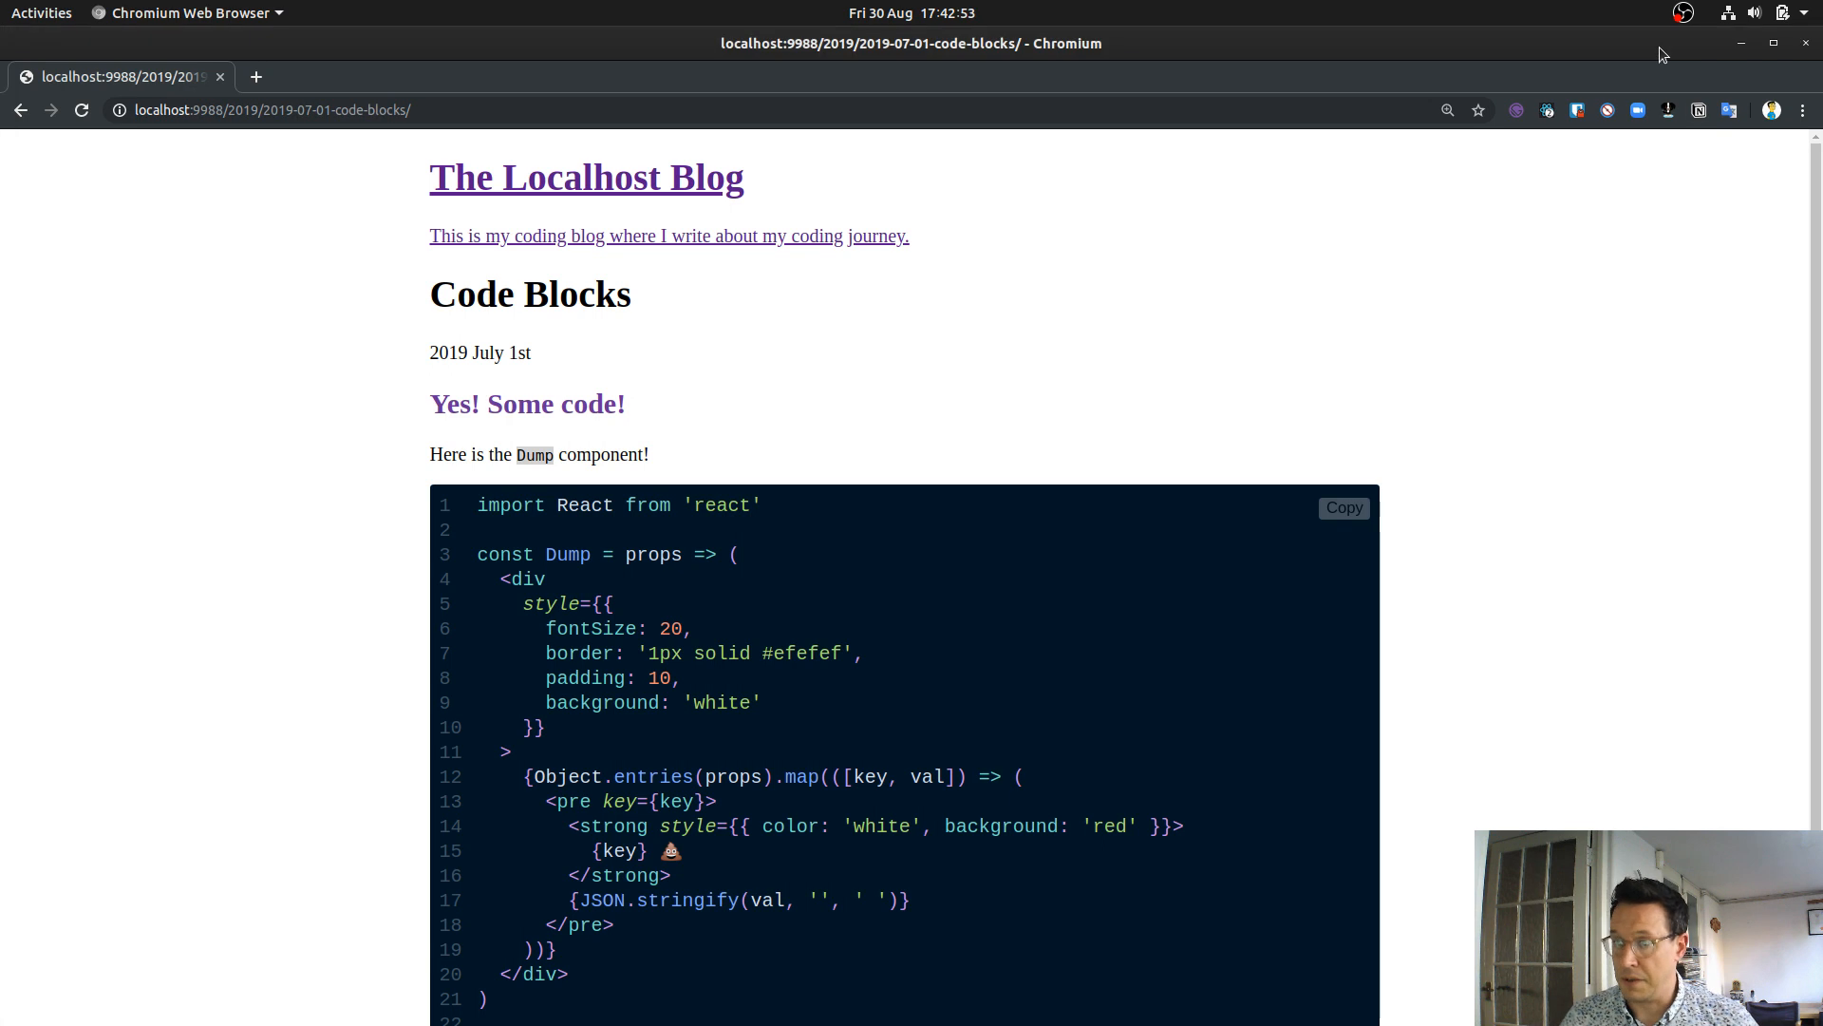
- Return to The Localhost Blog home page listing all four posts
left_click(587, 177)
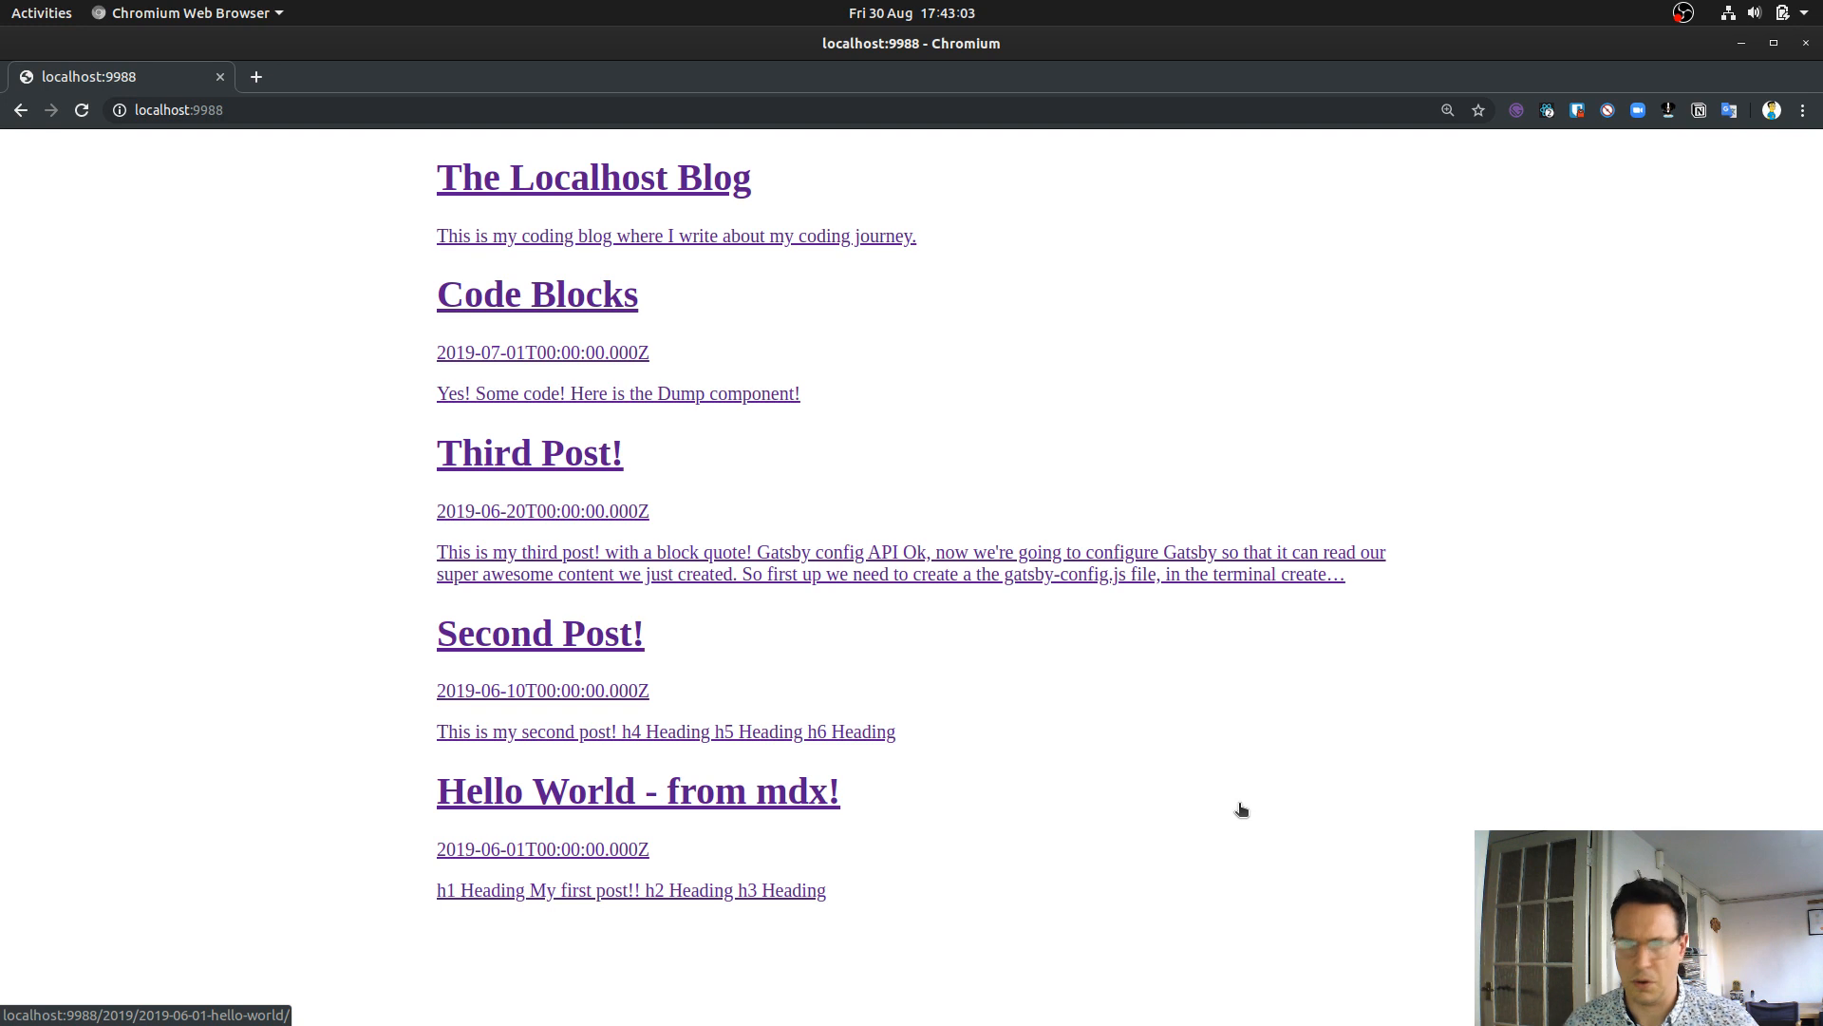
mouse_move(756, 272)
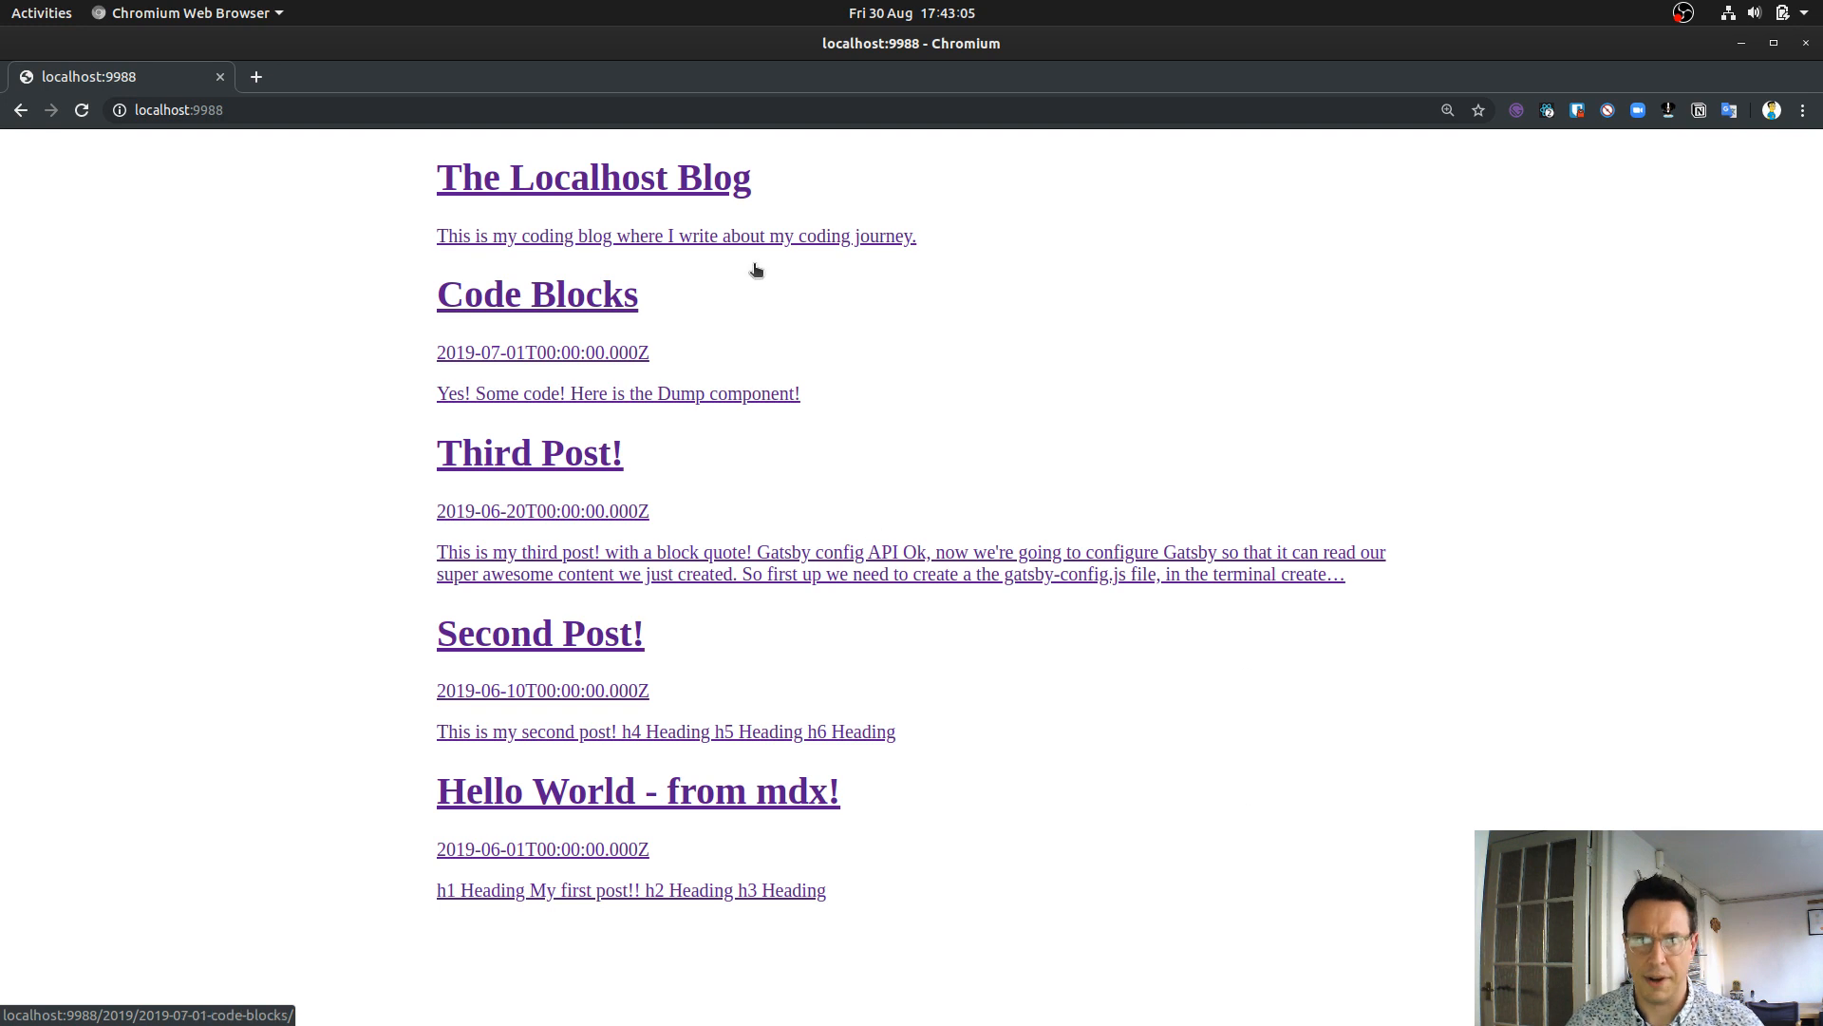
mouse_move(754, 270)
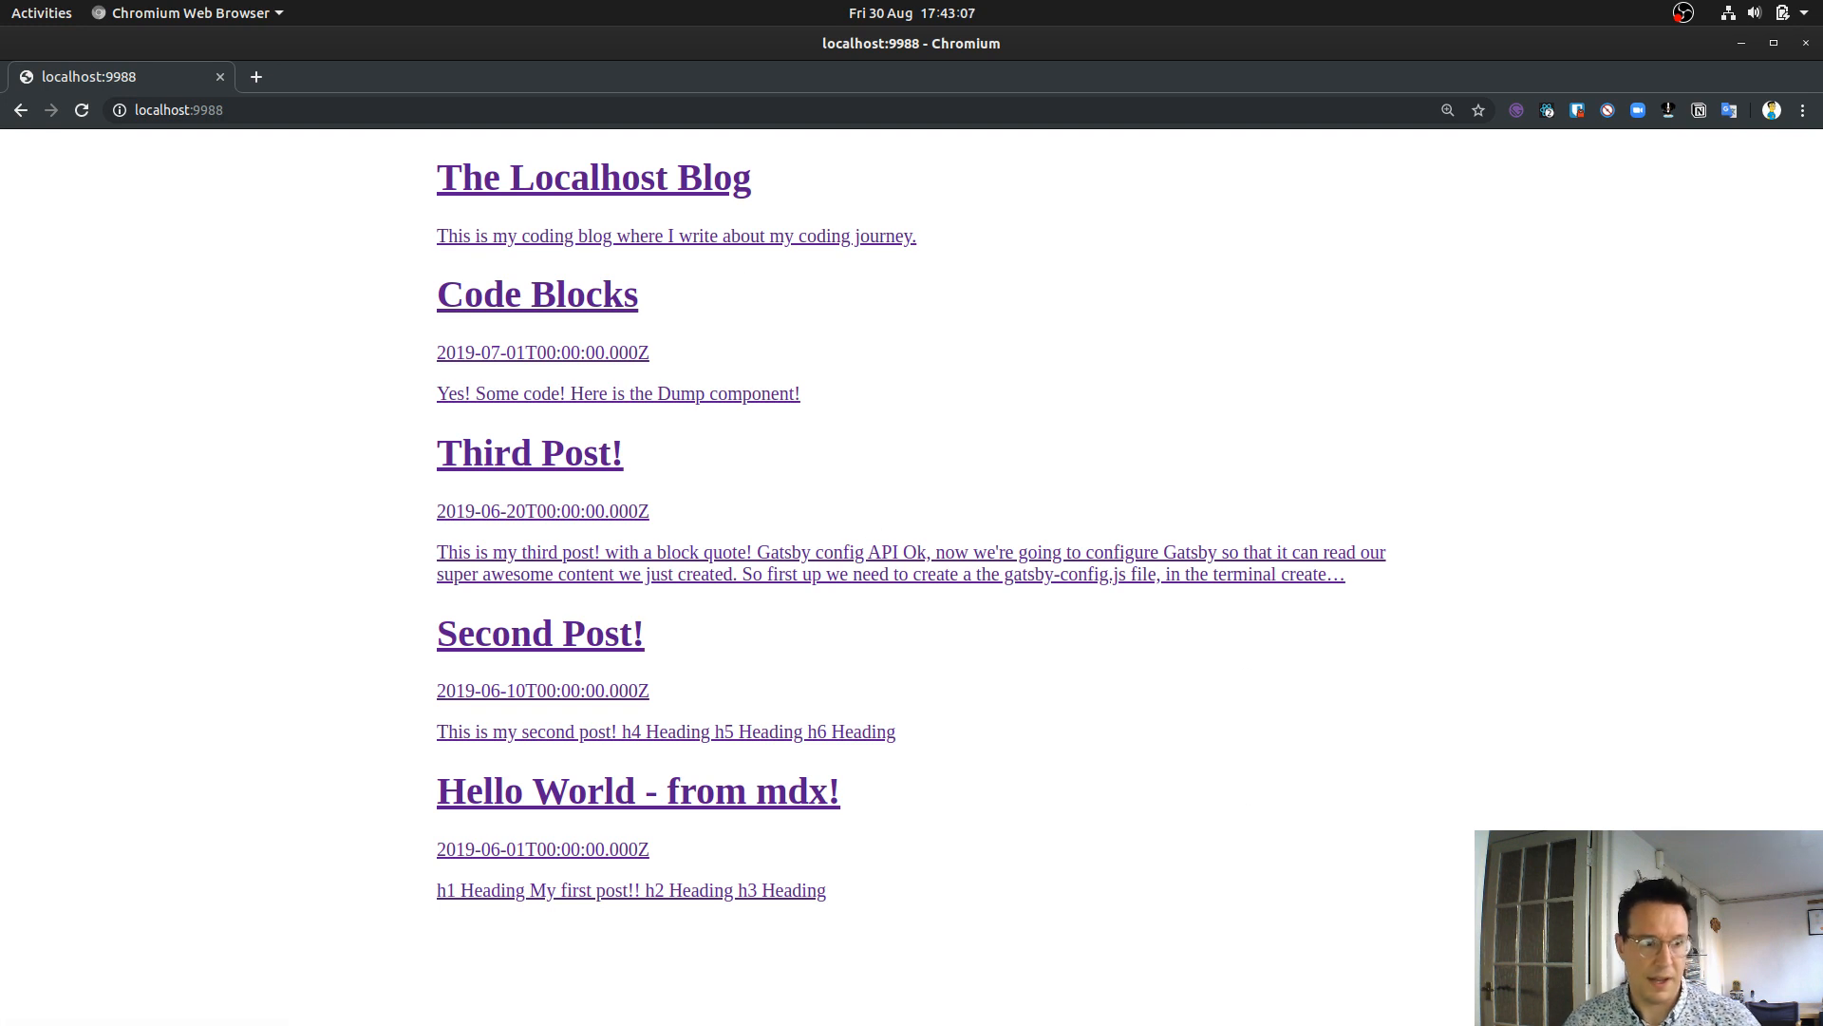